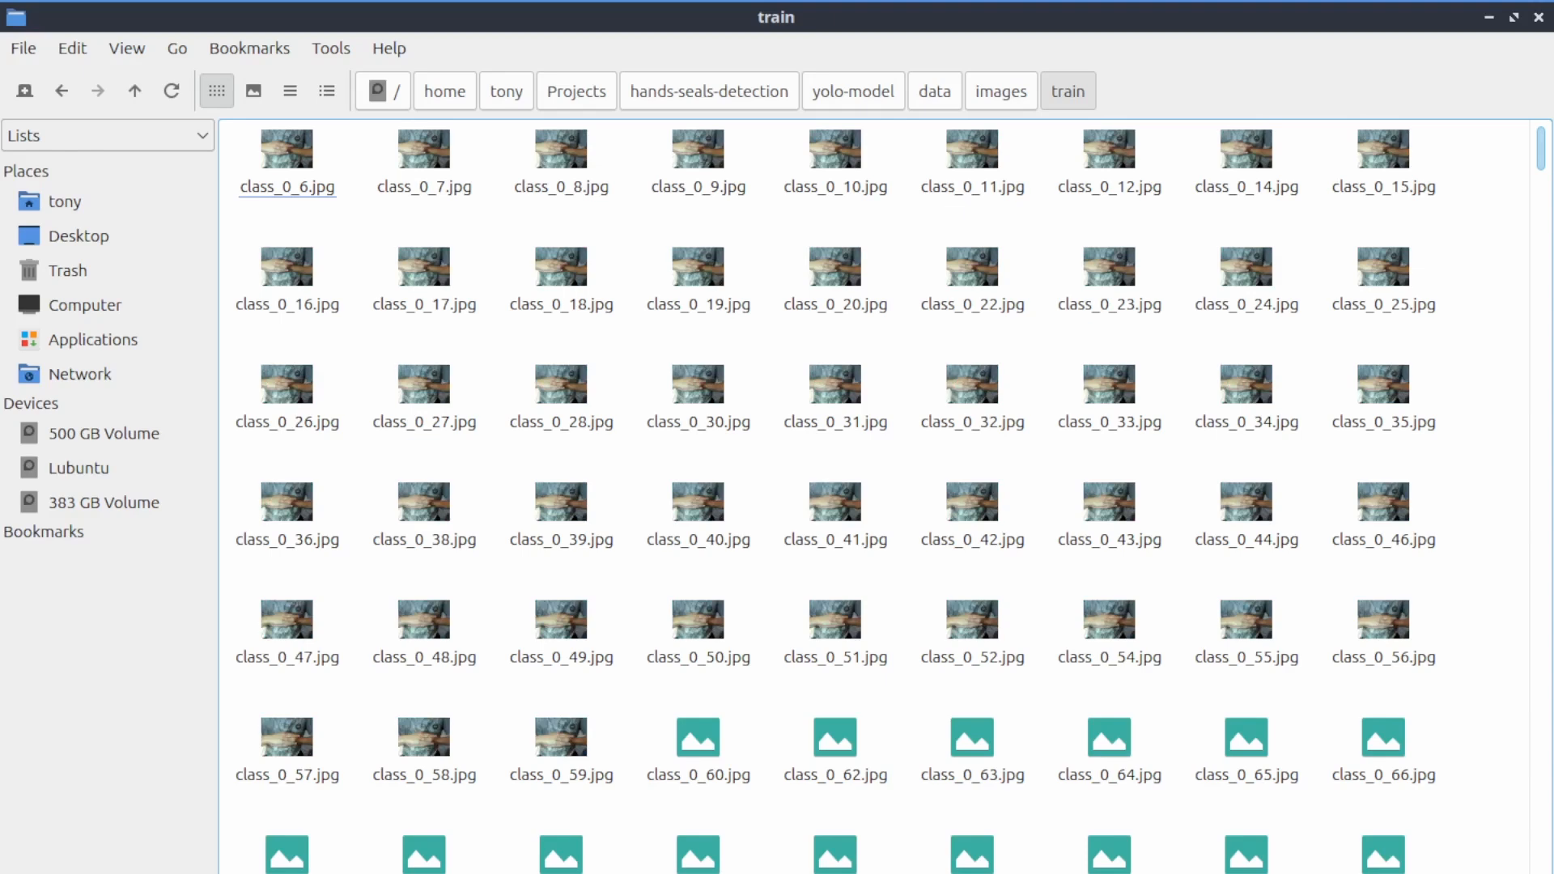
Step: Review collect_images.py in VS Code, scrolling through the webcam capture loop for each seal class
{"action": "double_click", "coordinate": [287, 154]}
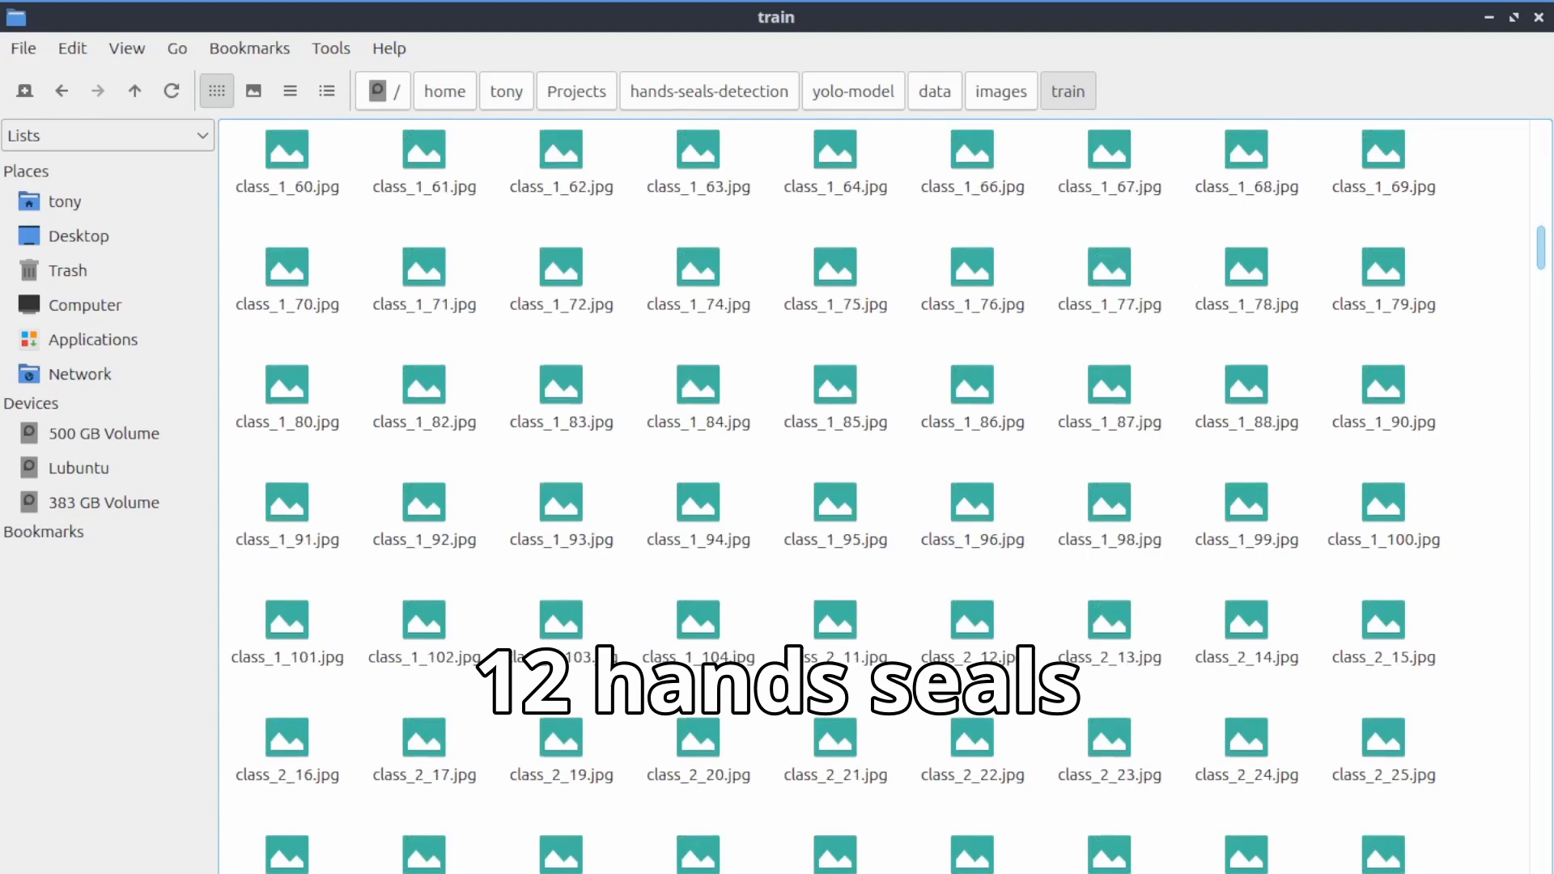
{"action": "scroll", "scroll_direction": "down", "scroll_amount": 3}
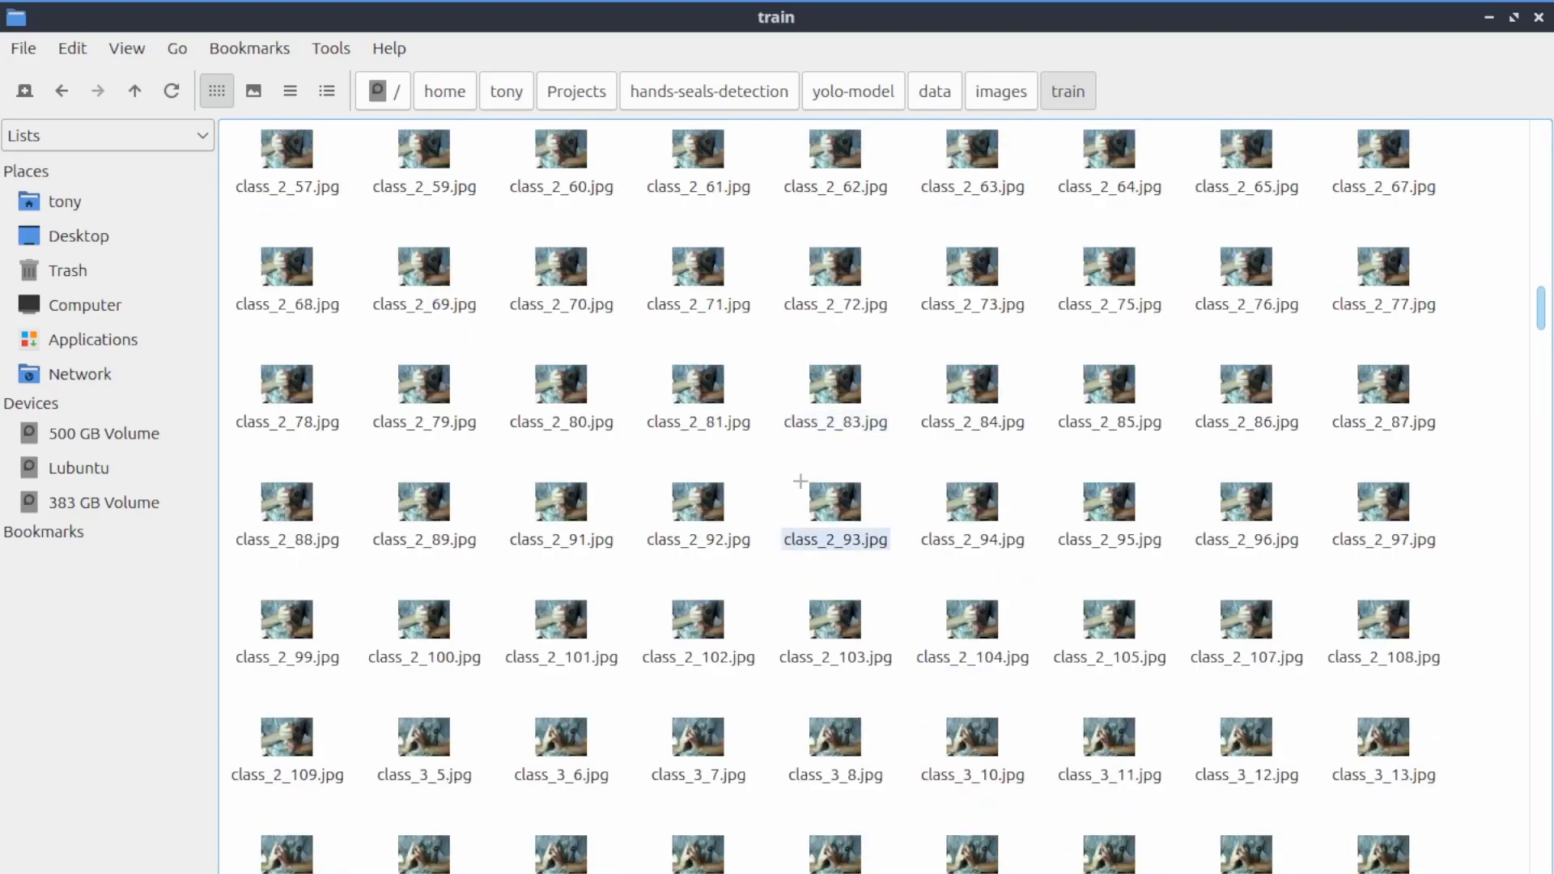
{"action": "double_click", "coordinate": [834, 501]}
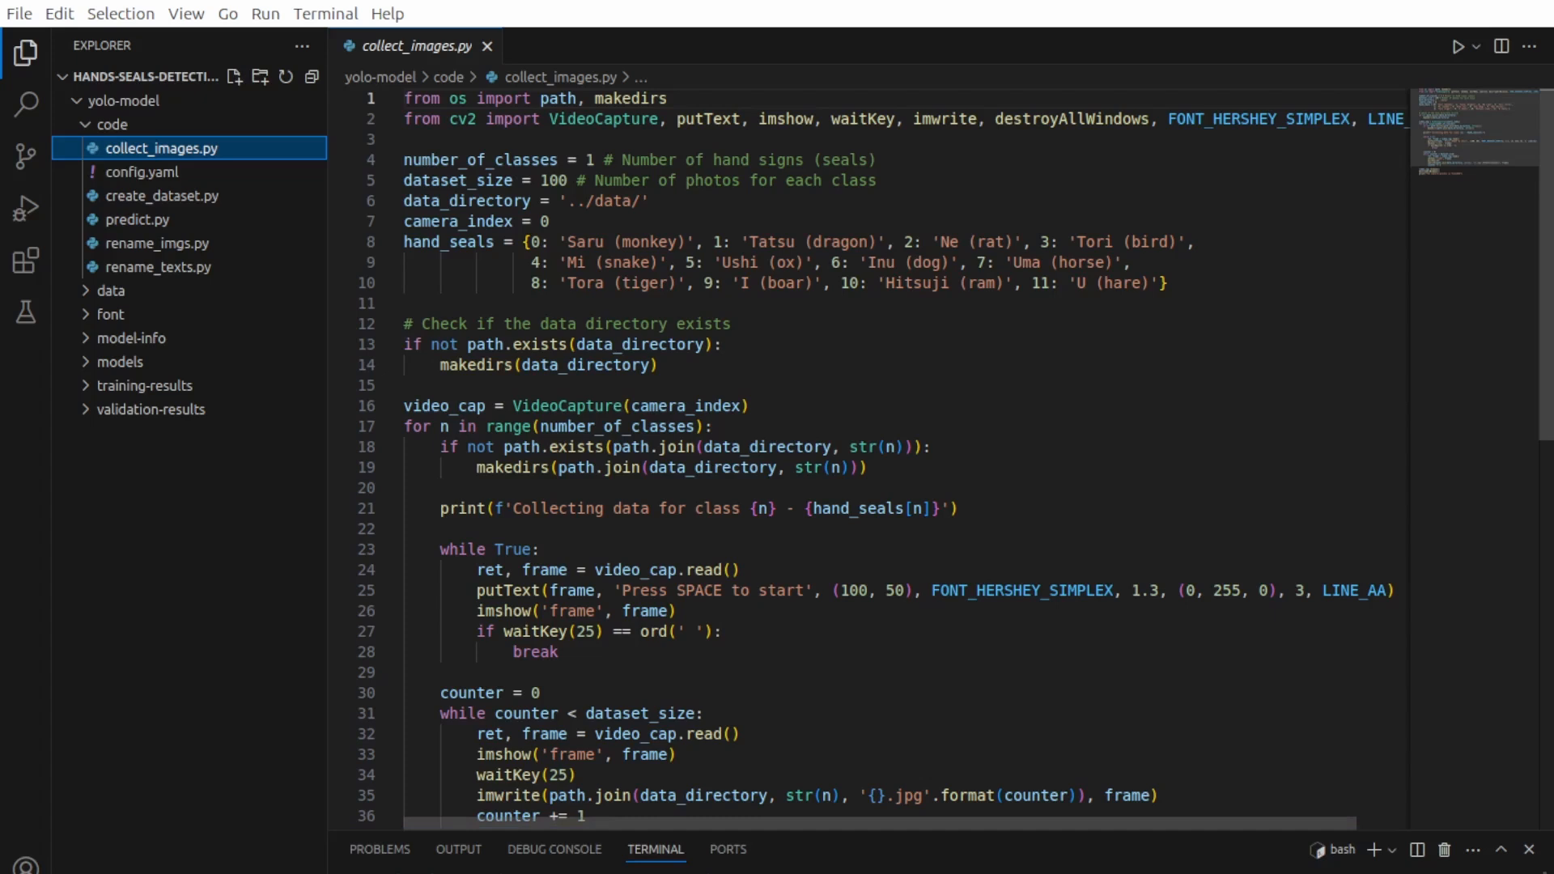
{"action": "scroll", "scroll_direction": "down", "scroll_amount": 3}
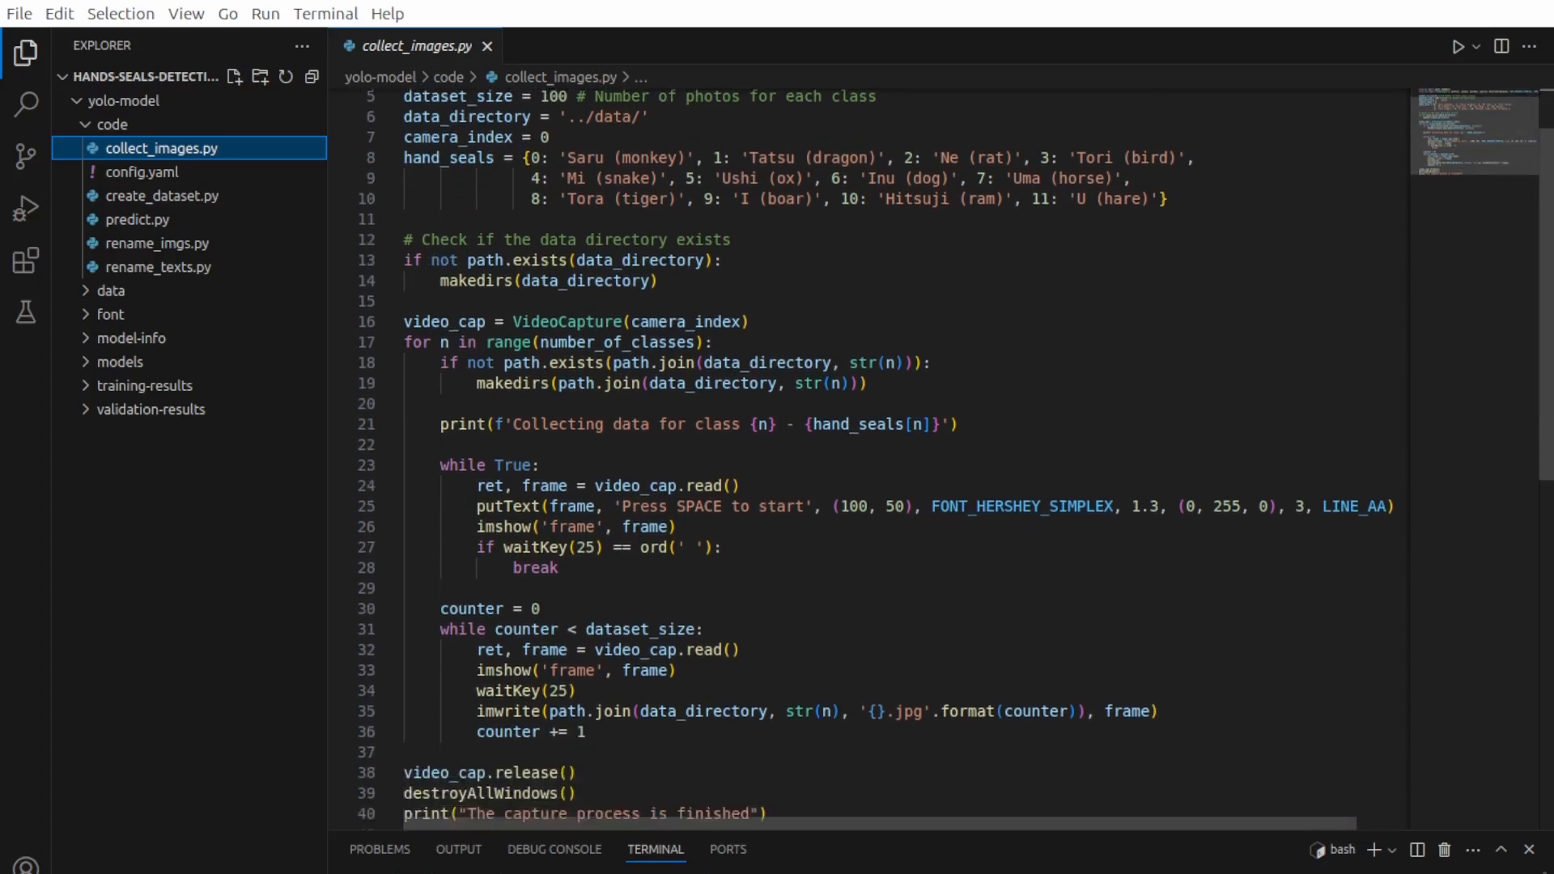
{"action": "scroll", "scroll_direction": "down", "scroll_amount": 3}
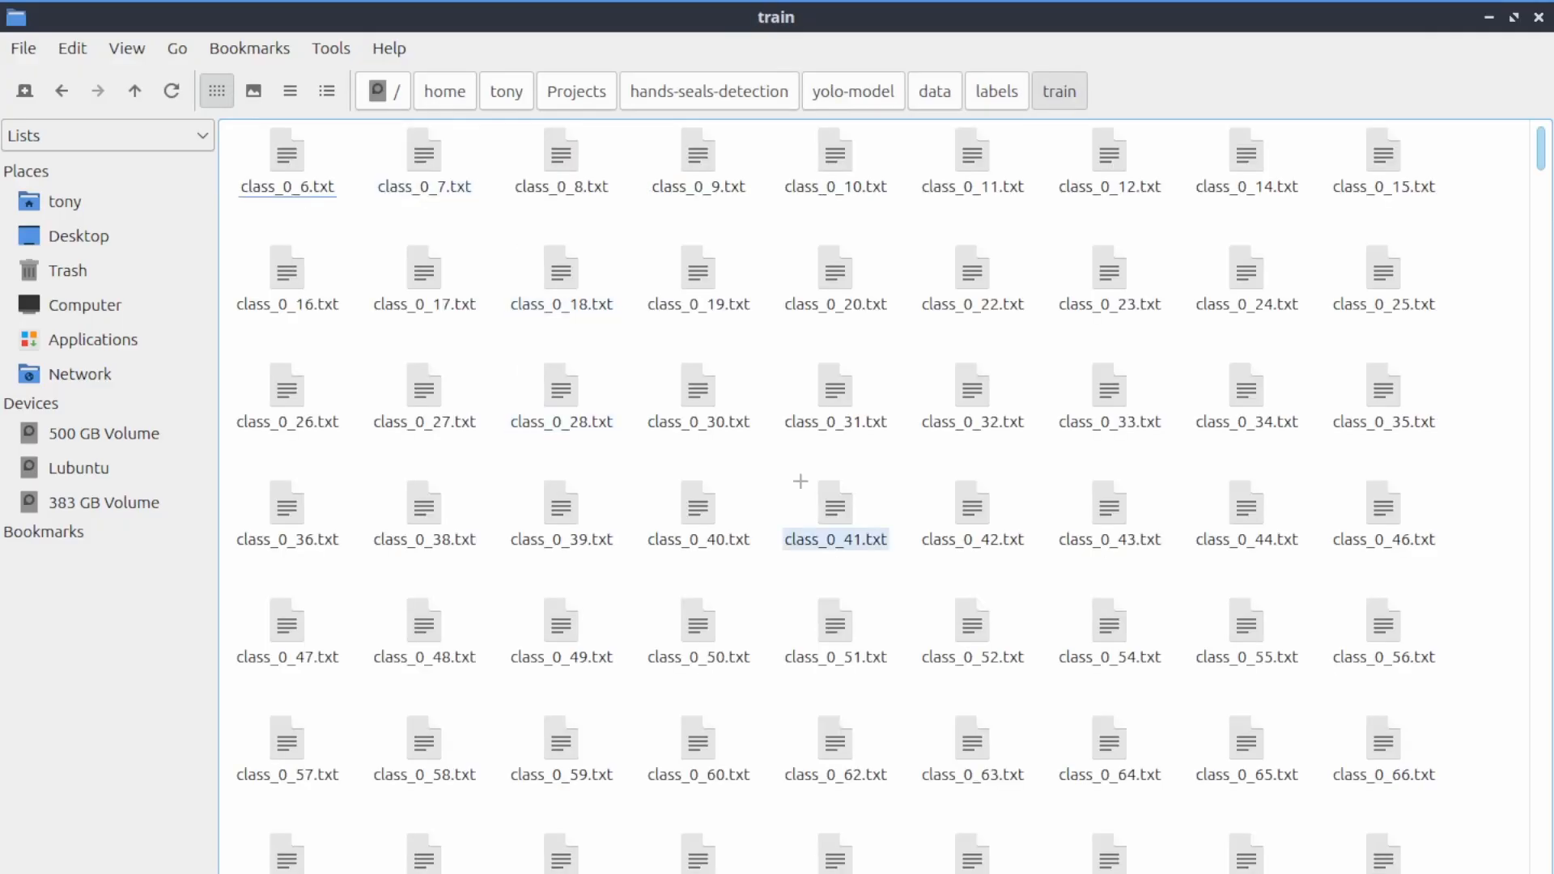
Step: Browse data/labels/train, then open a hand-seals annotation task from the CVAT Tasks page
{"action": "double_click", "coordinate": [834, 539]}
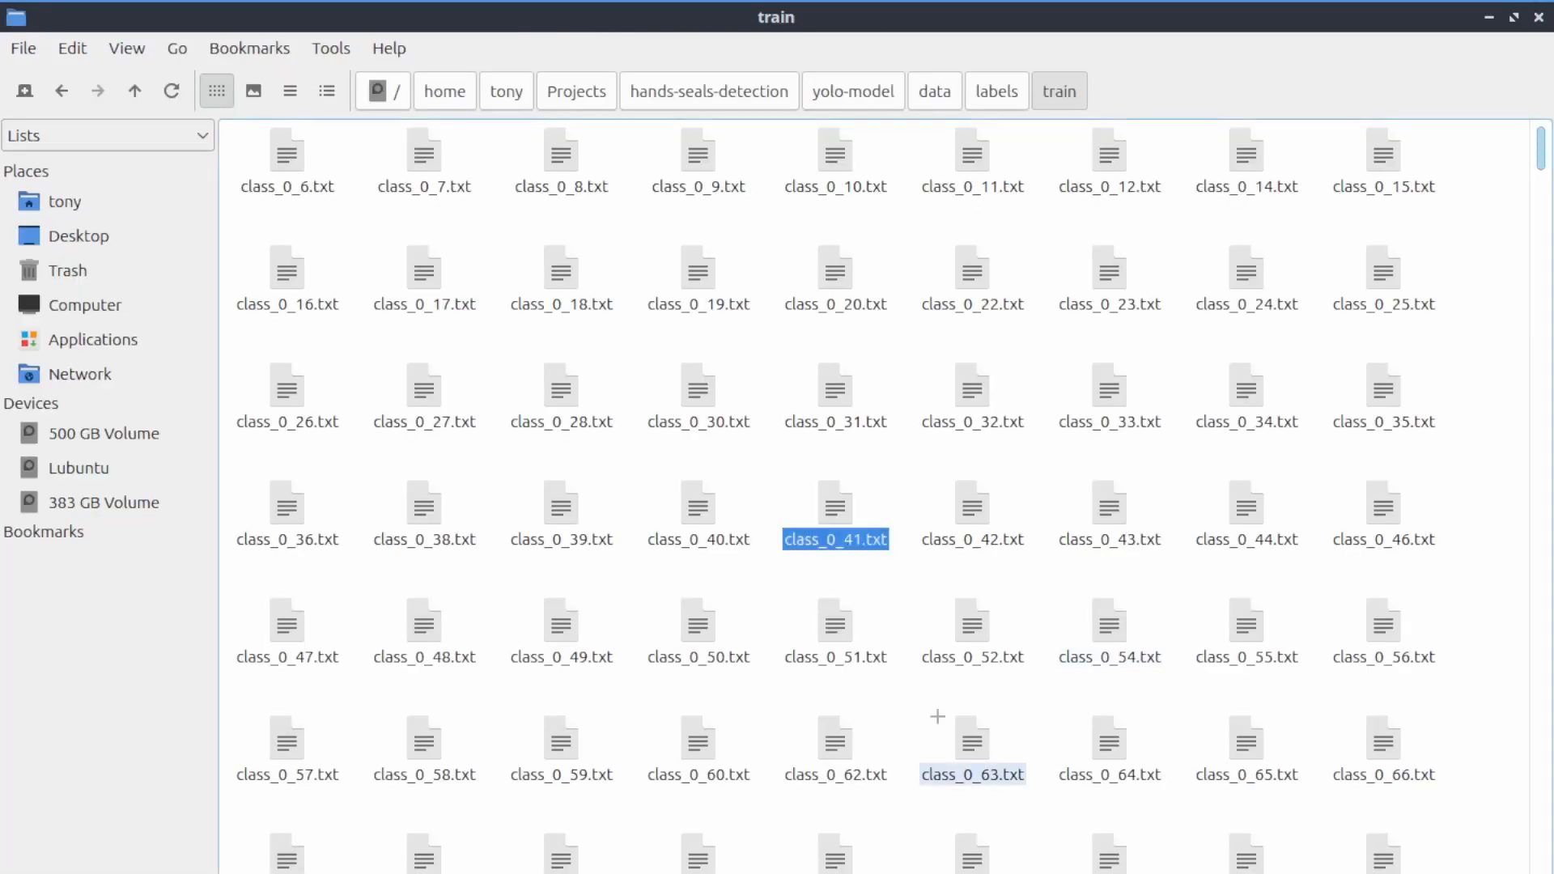
{"action": "double_click", "coordinate": [973, 740]}
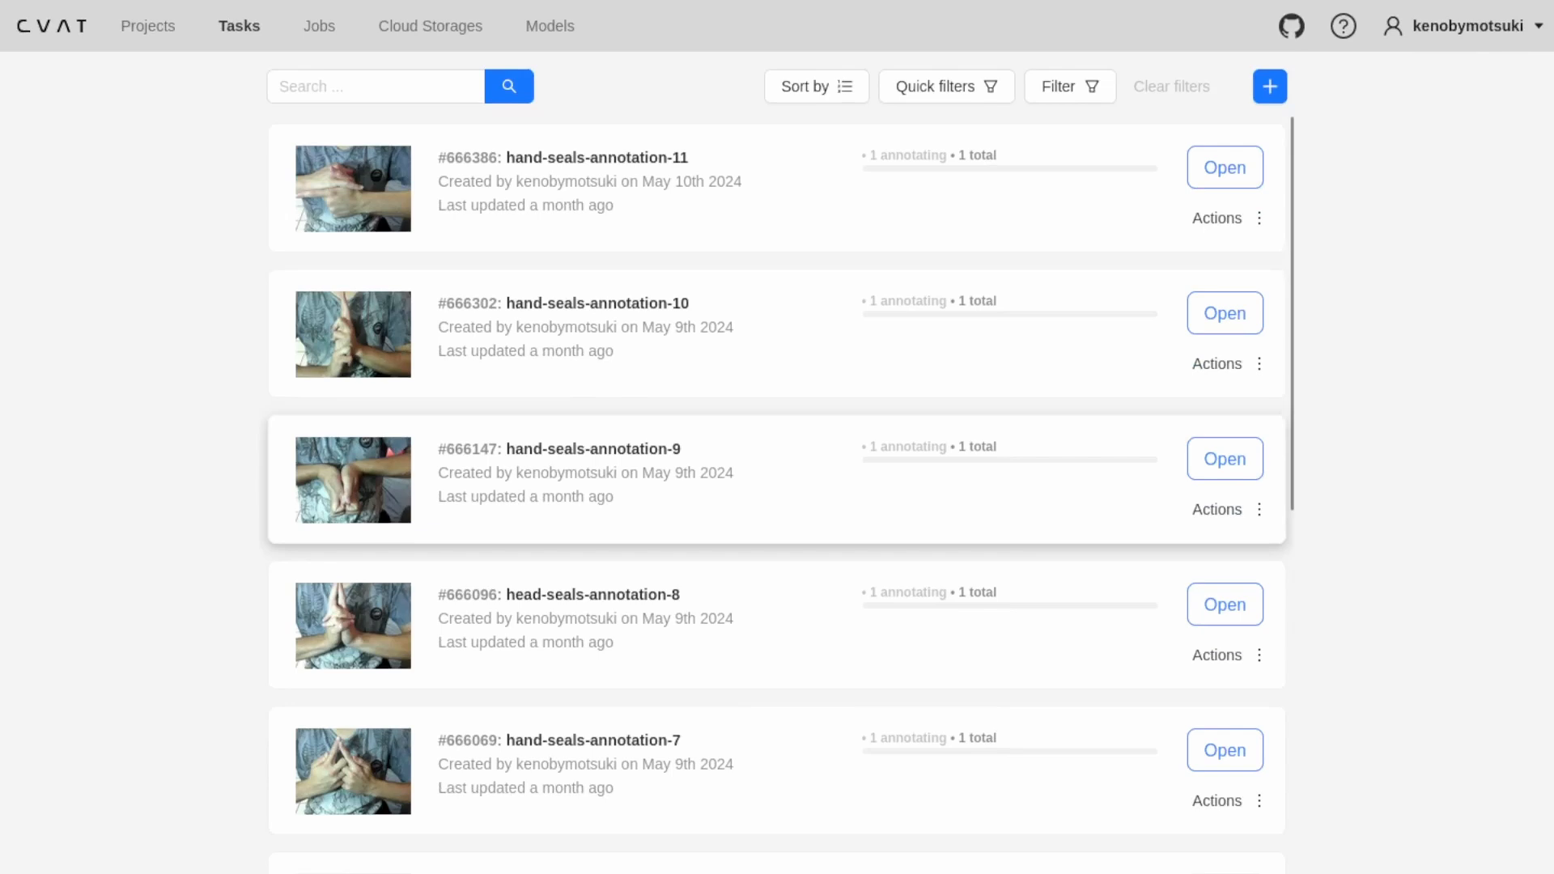
{"action": "scroll", "scroll_direction": "down", "scroll_amount": 3}
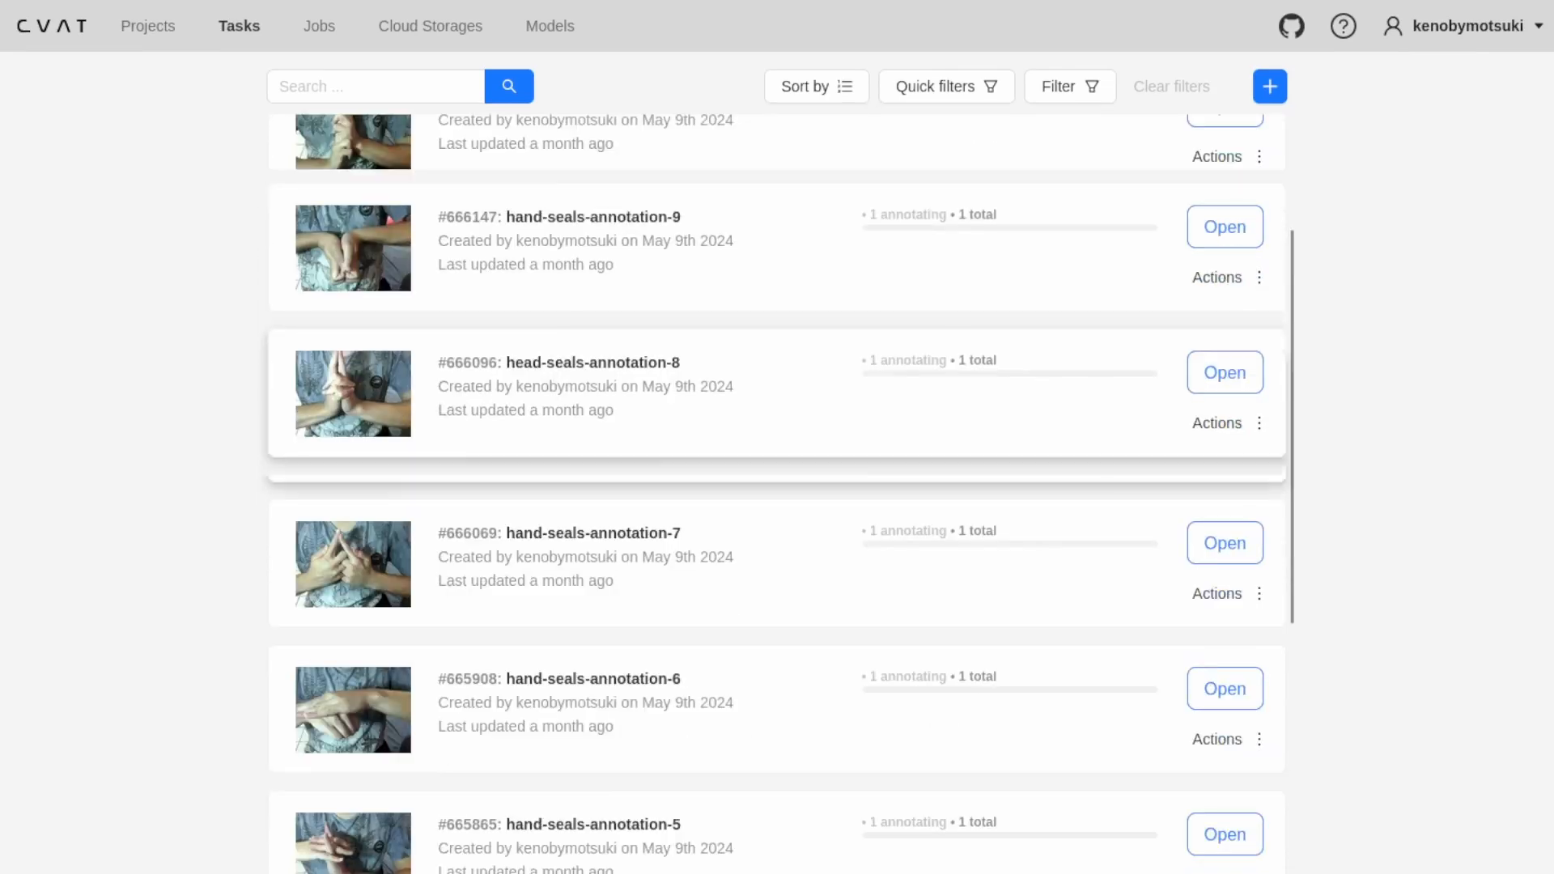
{"action": "scroll", "scroll_direction": "down", "scroll_amount": 3}
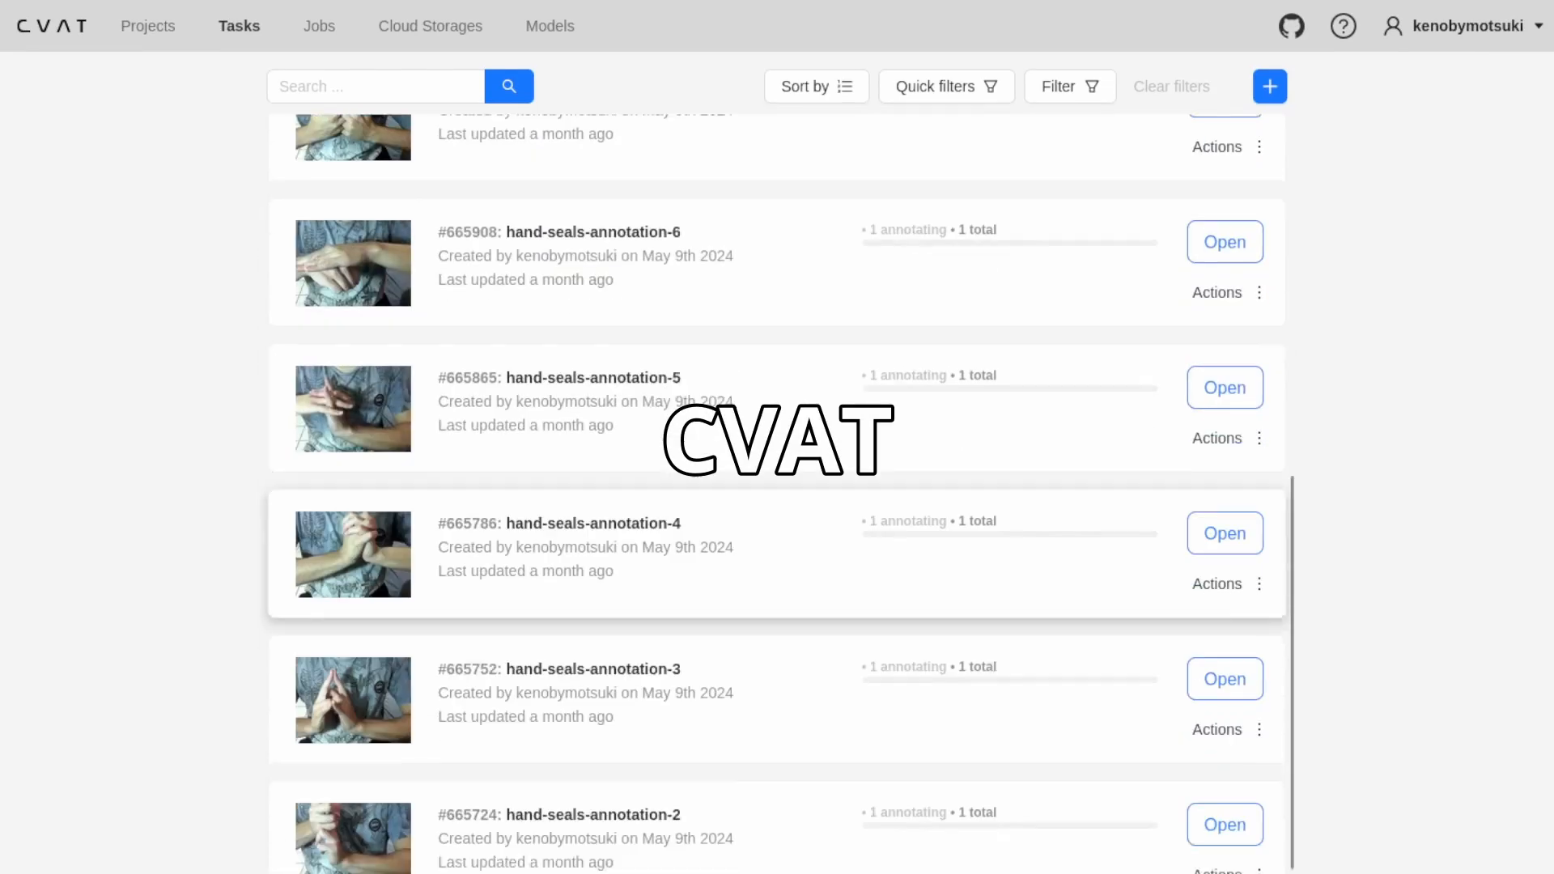
{"action": "left_click", "coordinate": [1224, 533]}
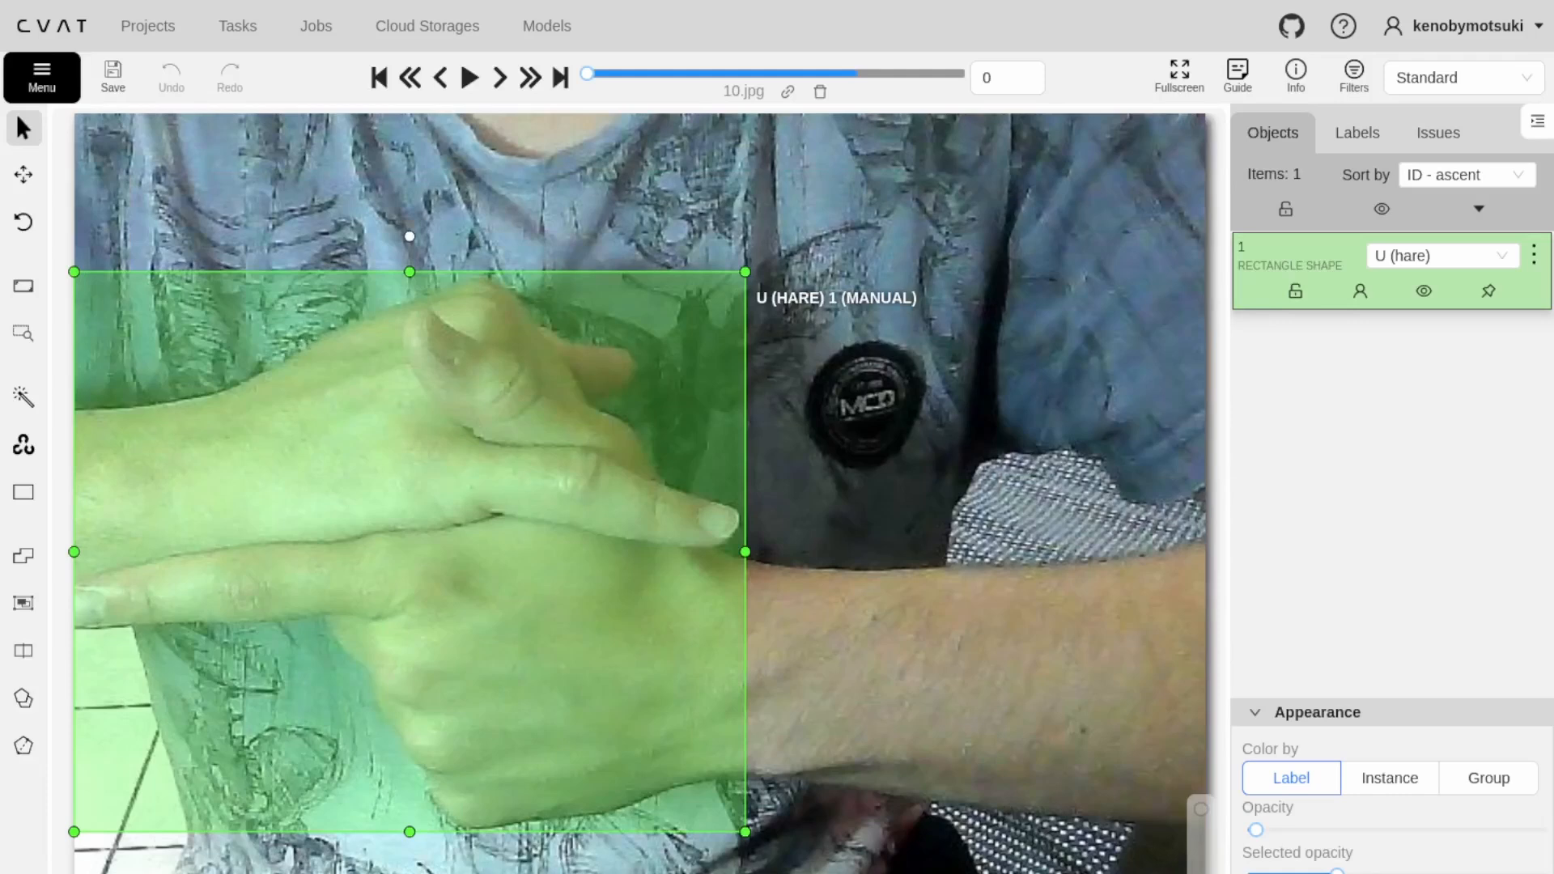
Step: Advance to frame 1, image 100.jpg with its U (hare) bounding box
{"action": "left_click", "coordinate": [500, 78]}
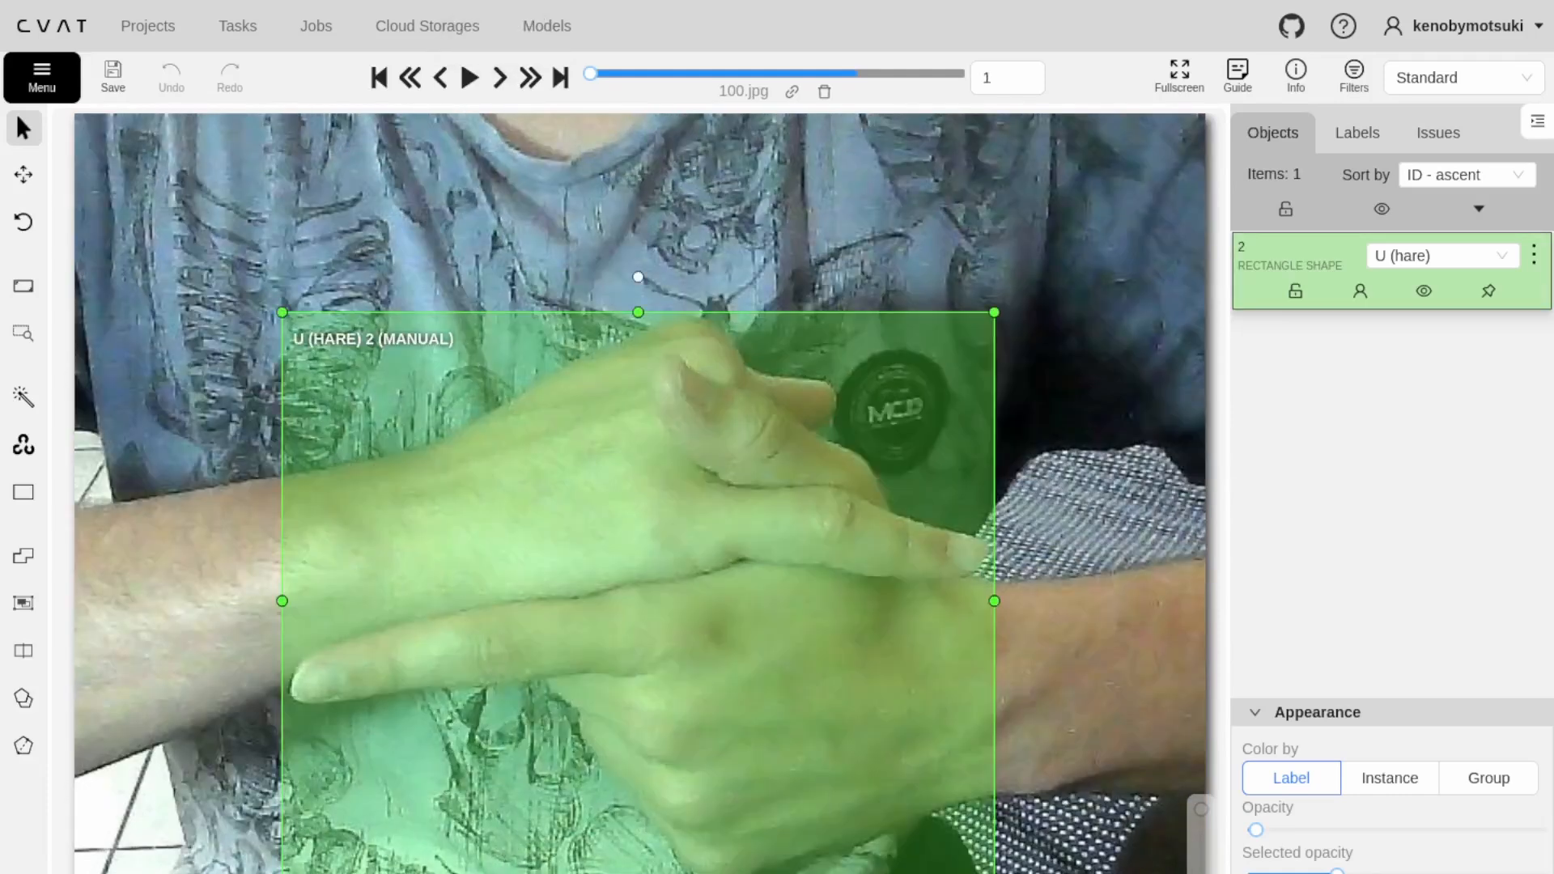